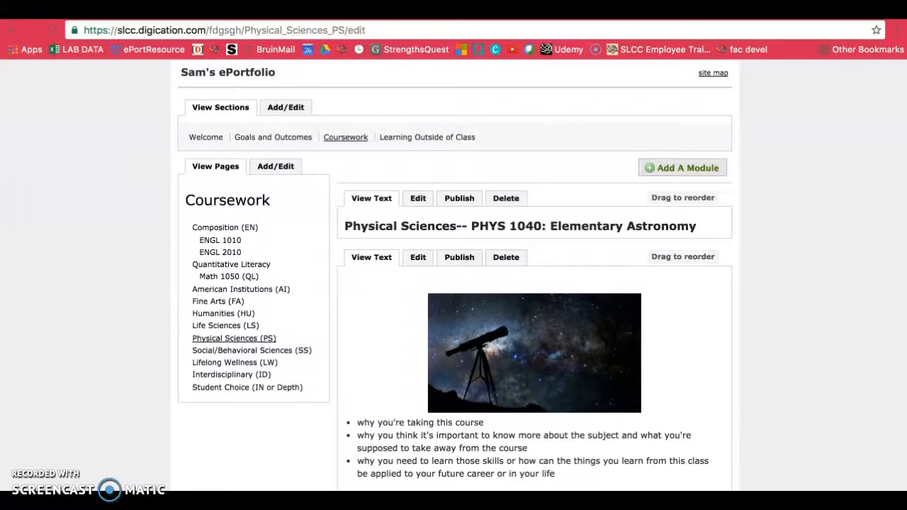
pyautogui.moveTo(230, 429)
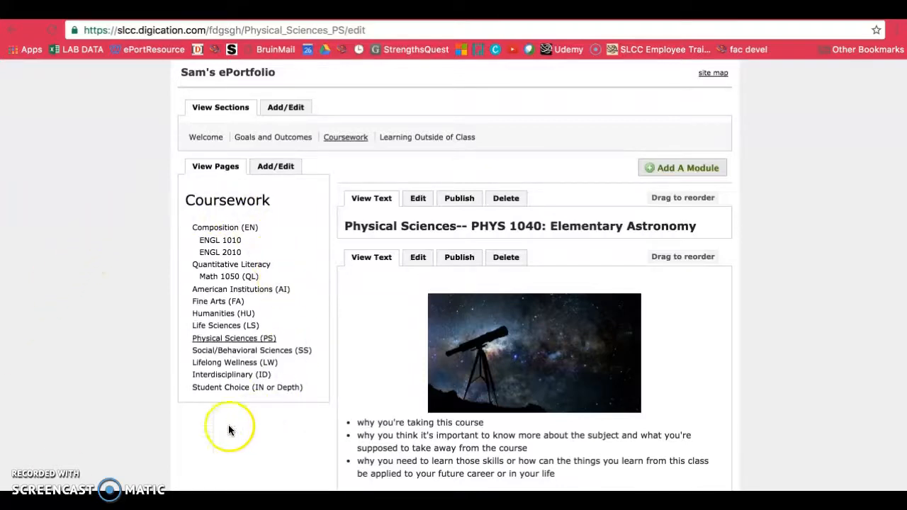
pyautogui.moveTo(160, 400)
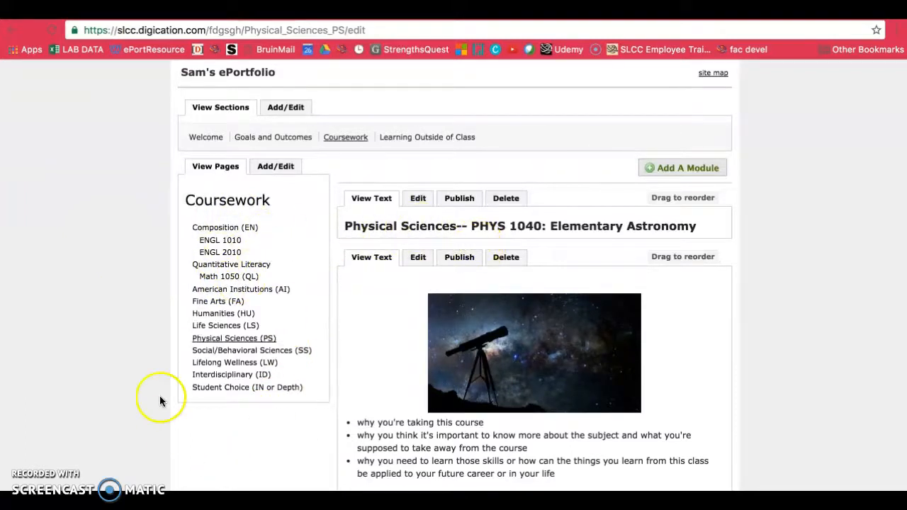
pyautogui.moveTo(339, 233)
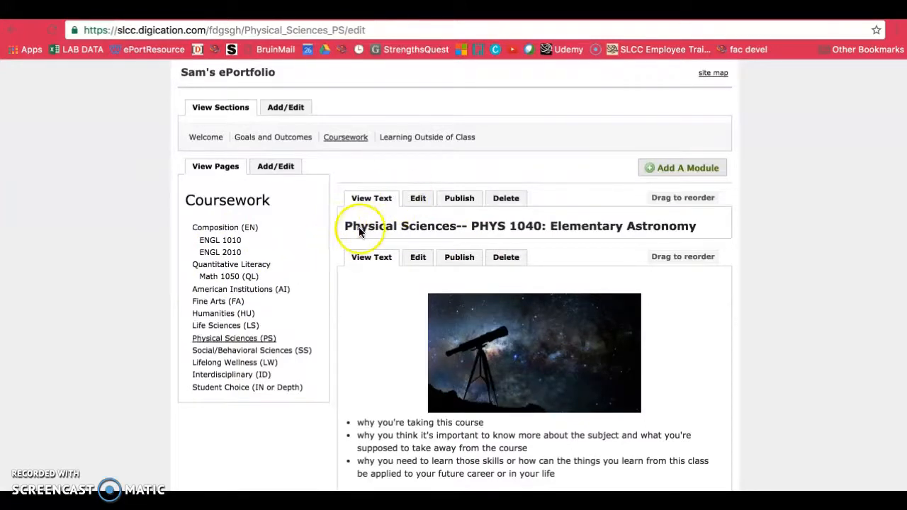
# - Scroll down the Physical Sciences page to the Signature Assignment and Reflection modules
pyautogui.scroll(-3)
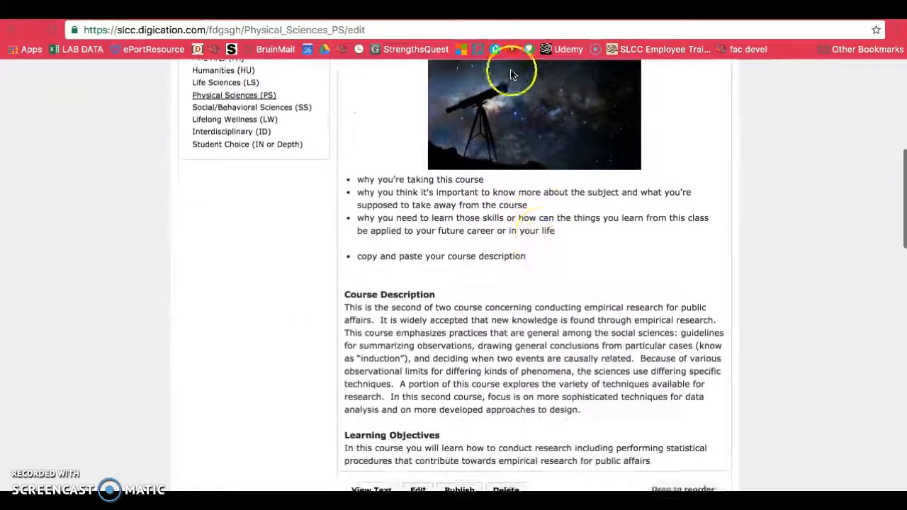
pyautogui.scroll(-3)
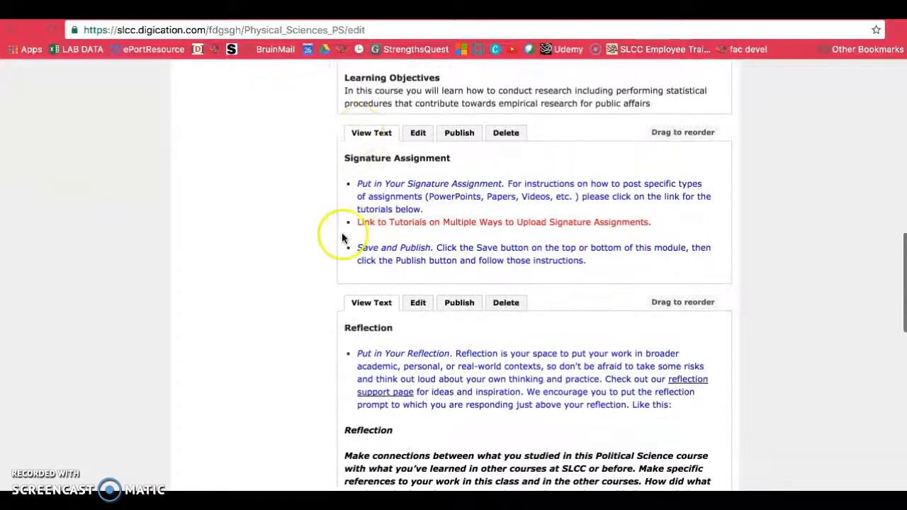
pyautogui.moveTo(464, 206)
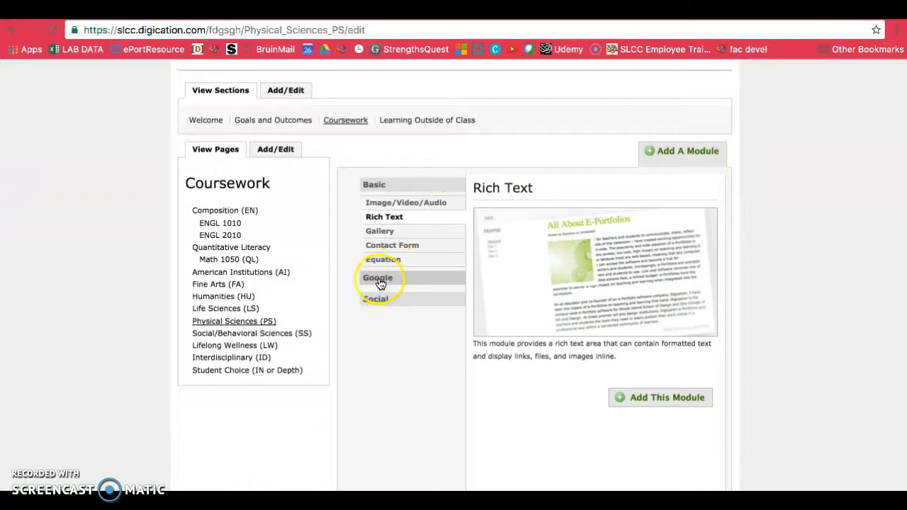
# - Expand the Google category in the Add A Module chooser to list its module types
pyautogui.click(377, 277)
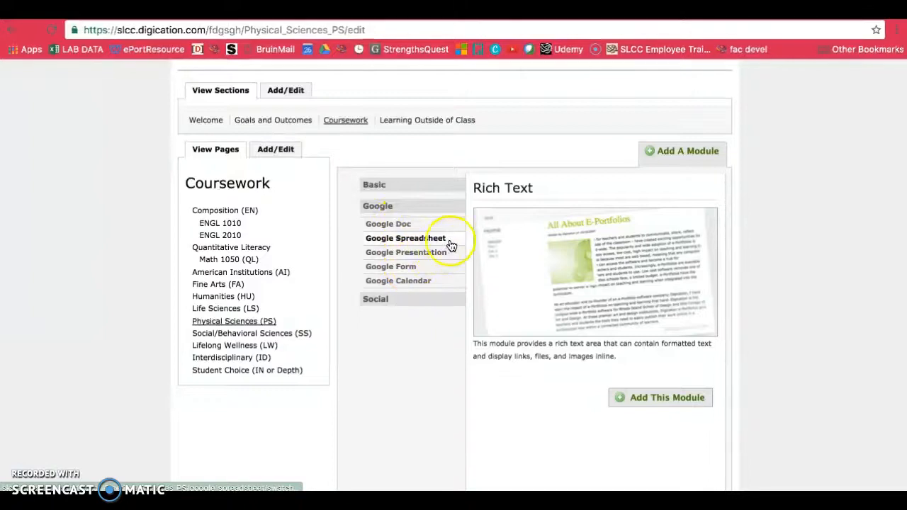
pyautogui.moveTo(438, 252)
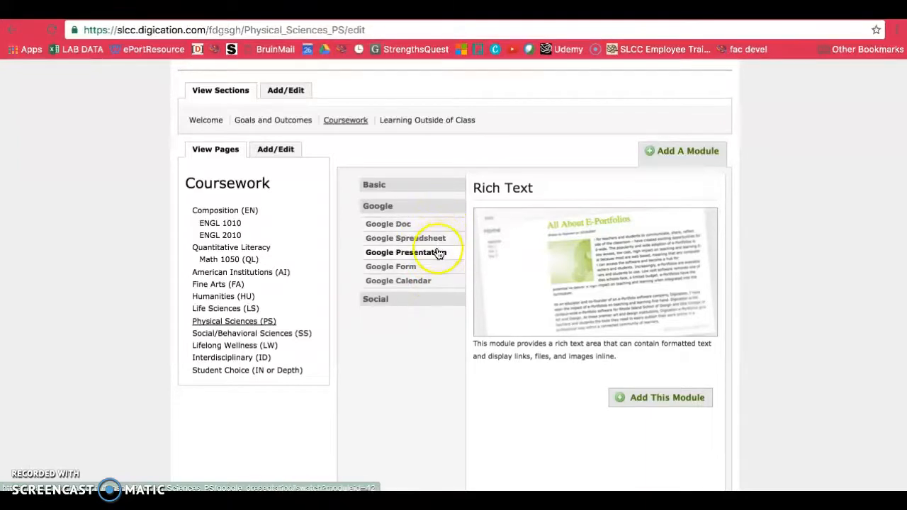
pyautogui.moveTo(422, 230)
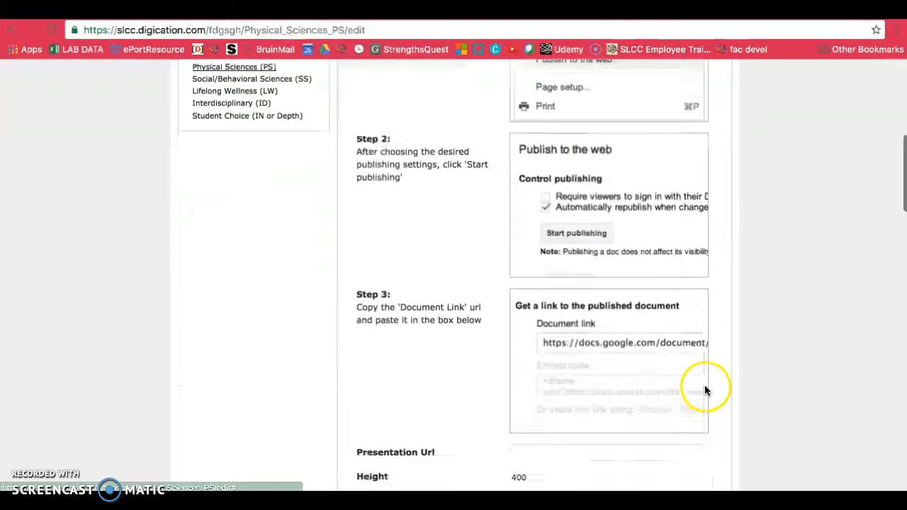
# - Review the new Google Presentation module's publish-to-the-web setup instructions
pyautogui.scroll(3)
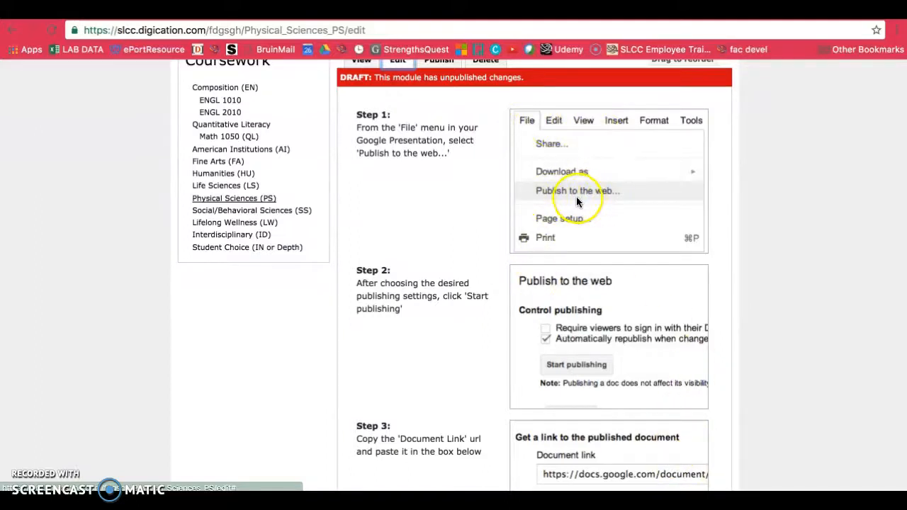
pyautogui.scroll(-3)
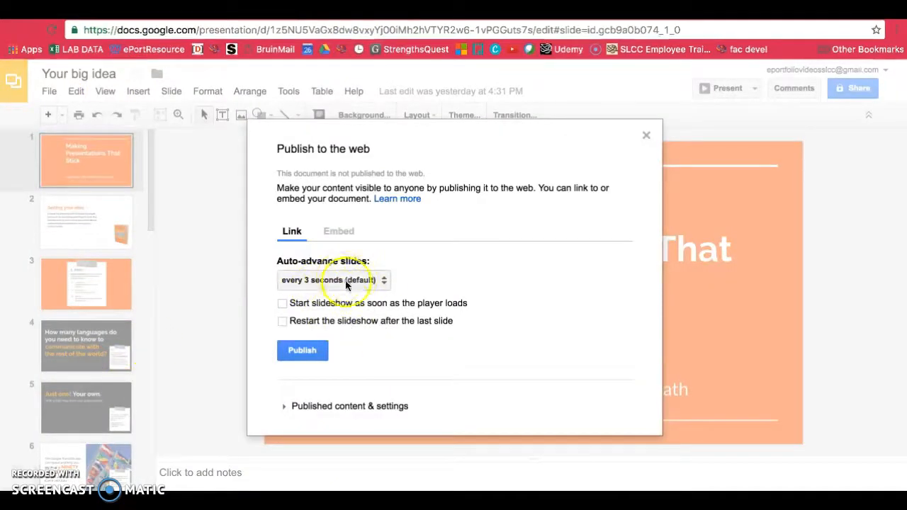
# - Choose the auto-advance timing in Google Slides' Publish to the web dialog
pyautogui.click(333, 280)
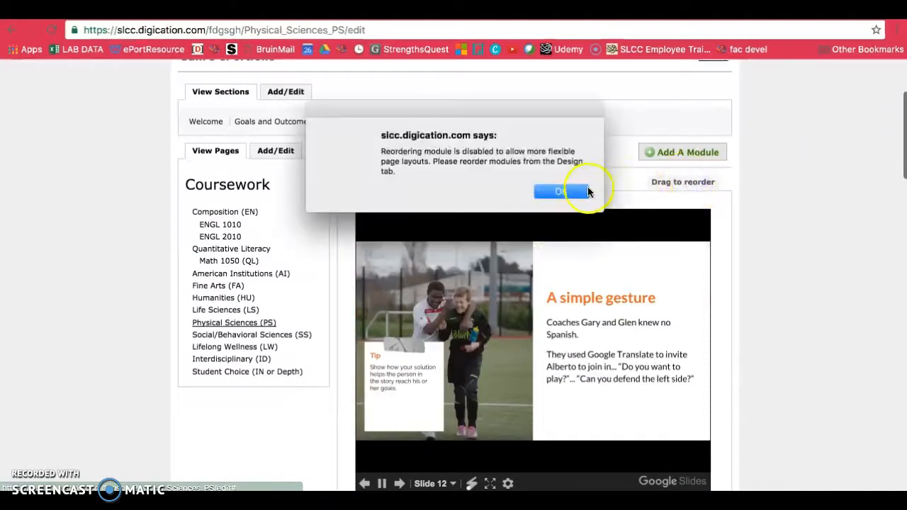
# - Dismiss the reordering-disabled notice and switch to the Design view to rearrange modules
pyautogui.click(559, 191)
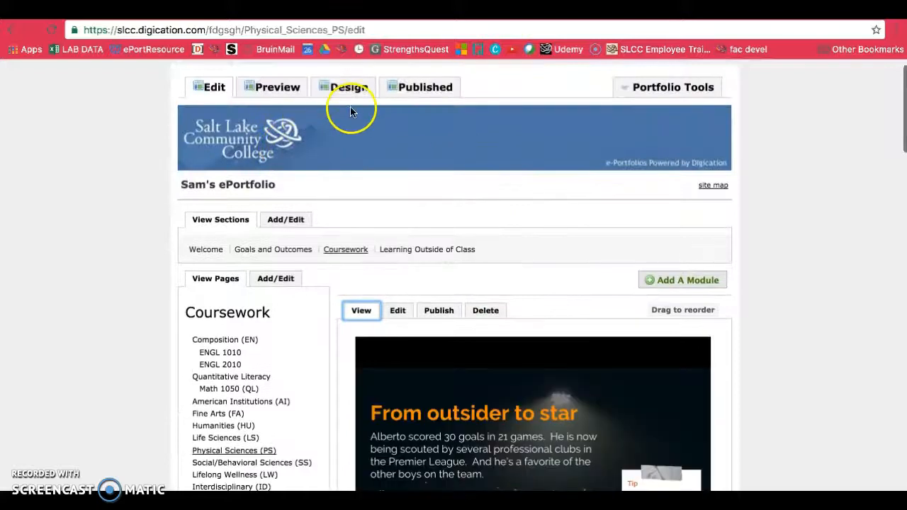
pyautogui.scroll(-3)
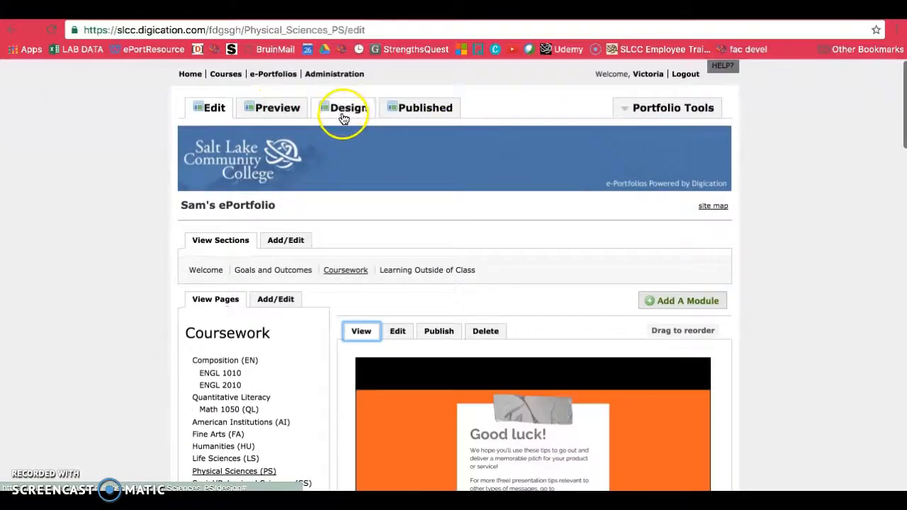
pyautogui.click(347, 107)
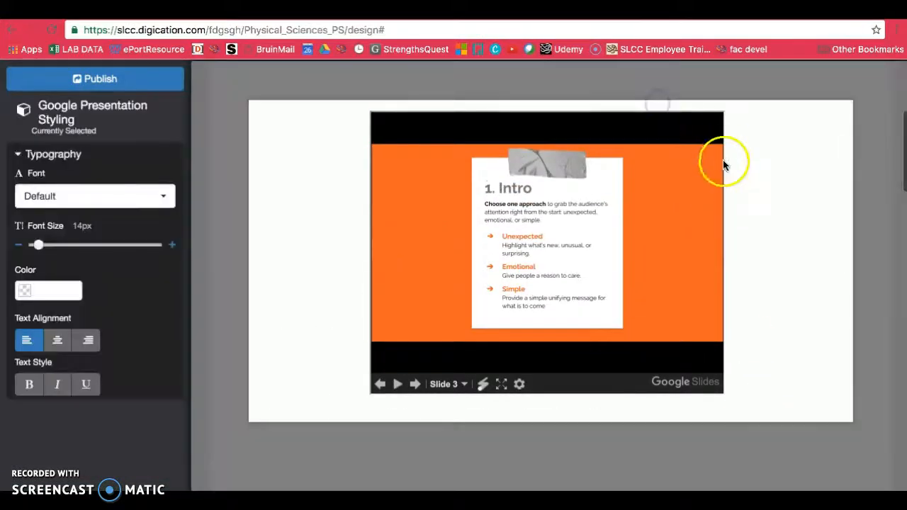
# - Move the Google Presentation module into place and publish the rearranged page
pyautogui.click(99, 78)
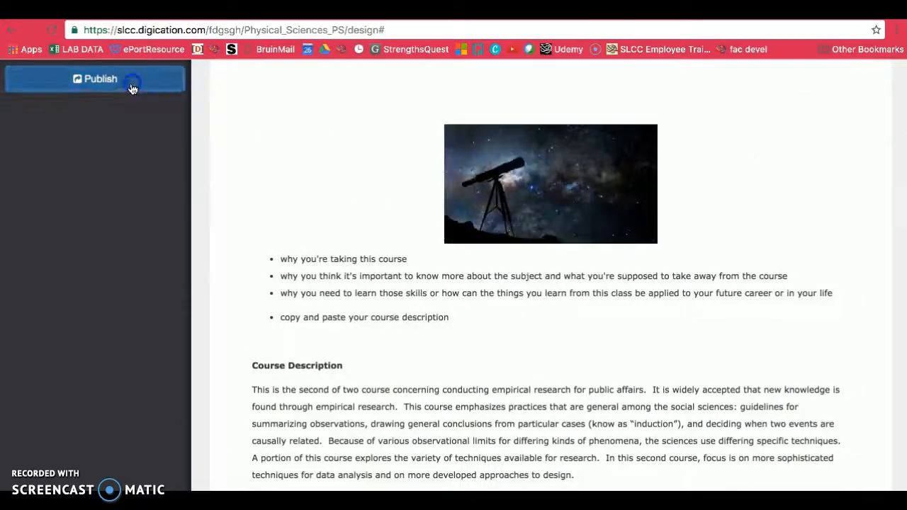
pyautogui.click(99, 79)
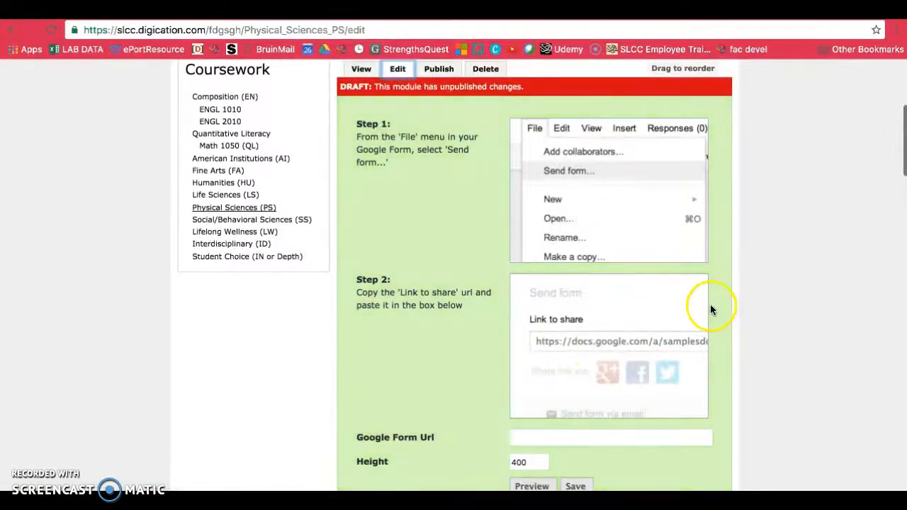
pyautogui.moveTo(687, 318)
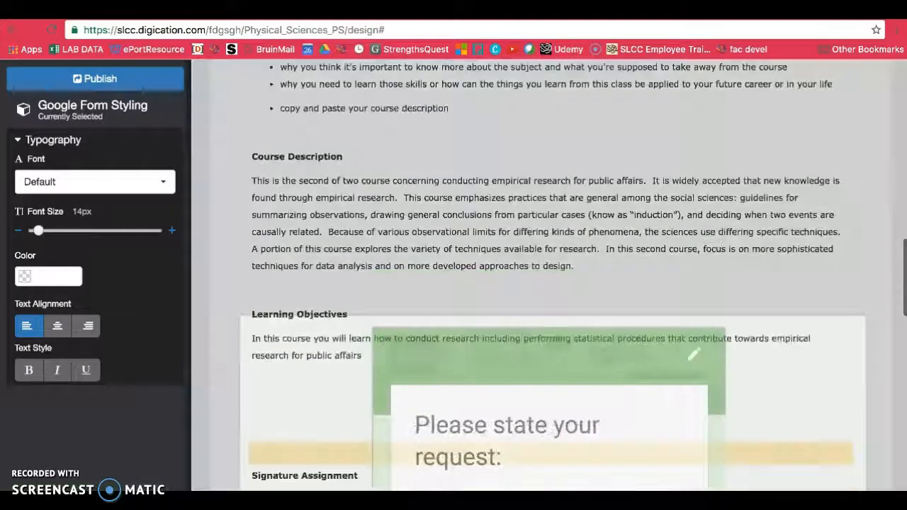
# - Publish the page with the Google Form module placed under Signature Assignment
pyautogui.click(213, 107)
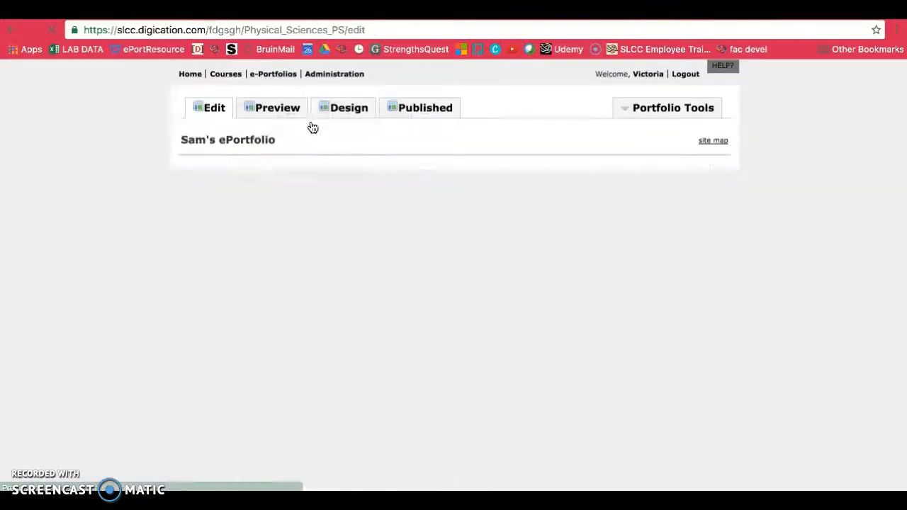